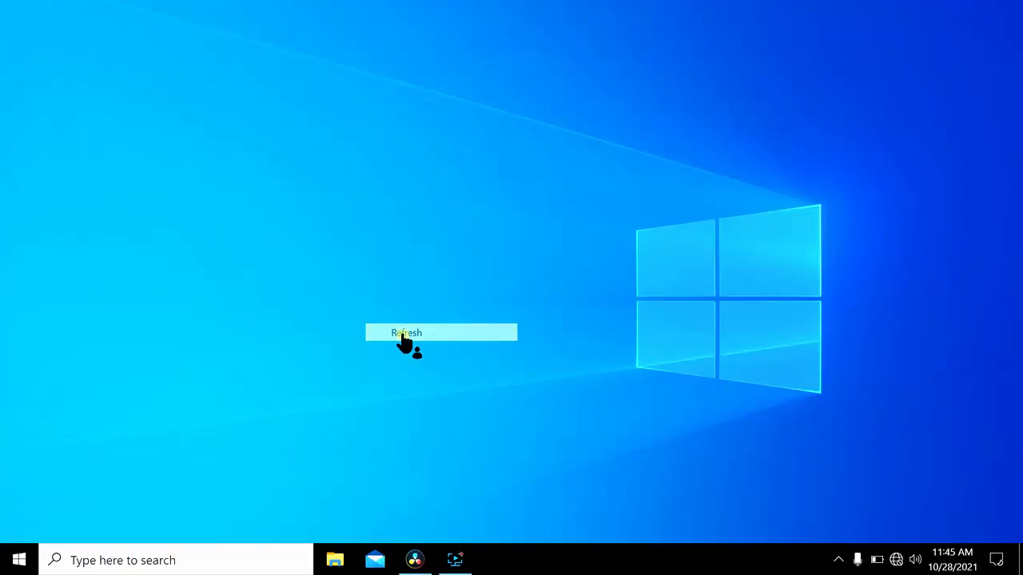
# Step: Refresh the desktop before viewing Installed RAM (16.0 GB, 15.4 GB usable) on About
pyautogui.click(406, 333)
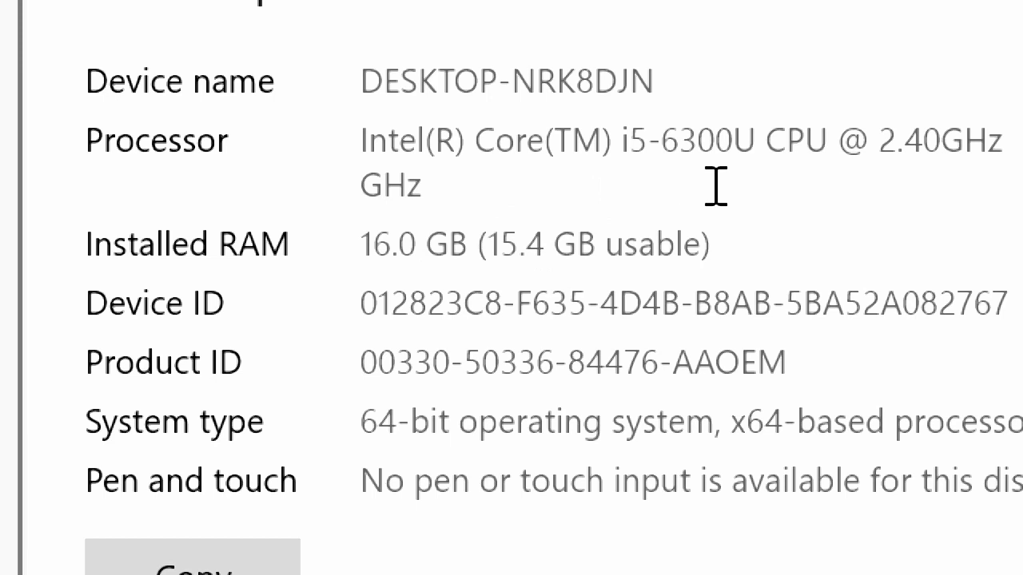
pyautogui.moveTo(615, 185)
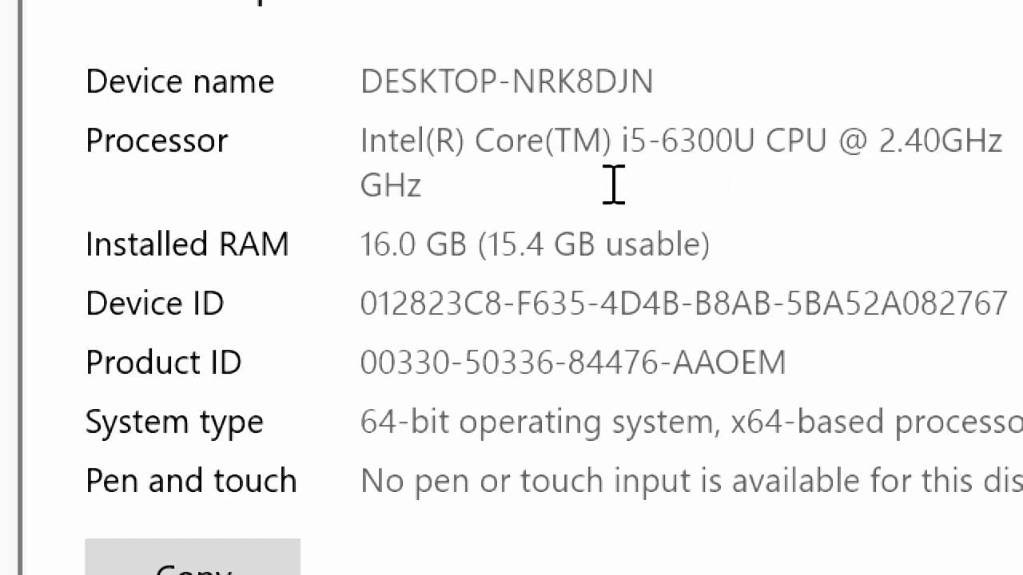
pyautogui.moveTo(480, 180)
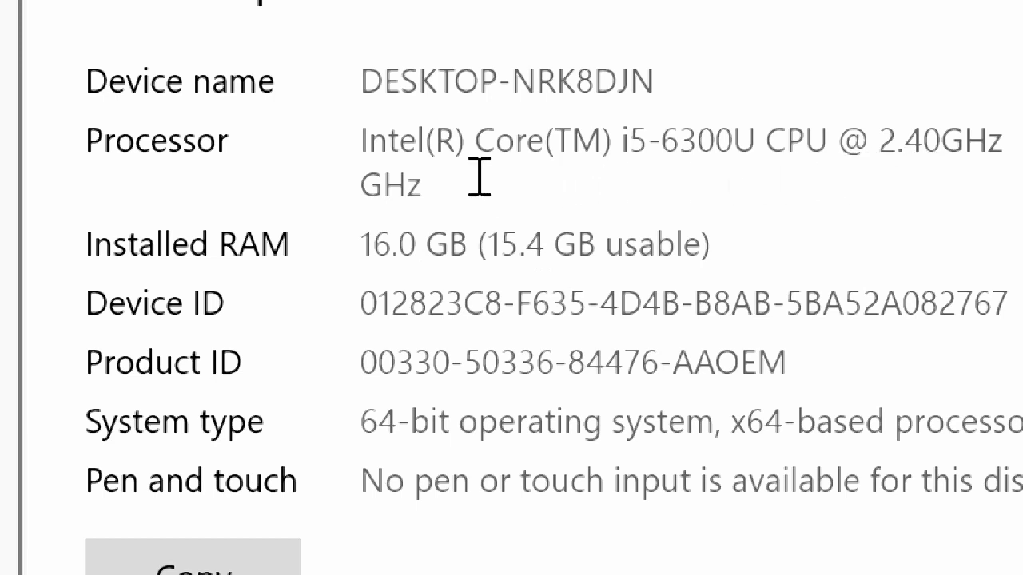
pyautogui.moveTo(583, 188)
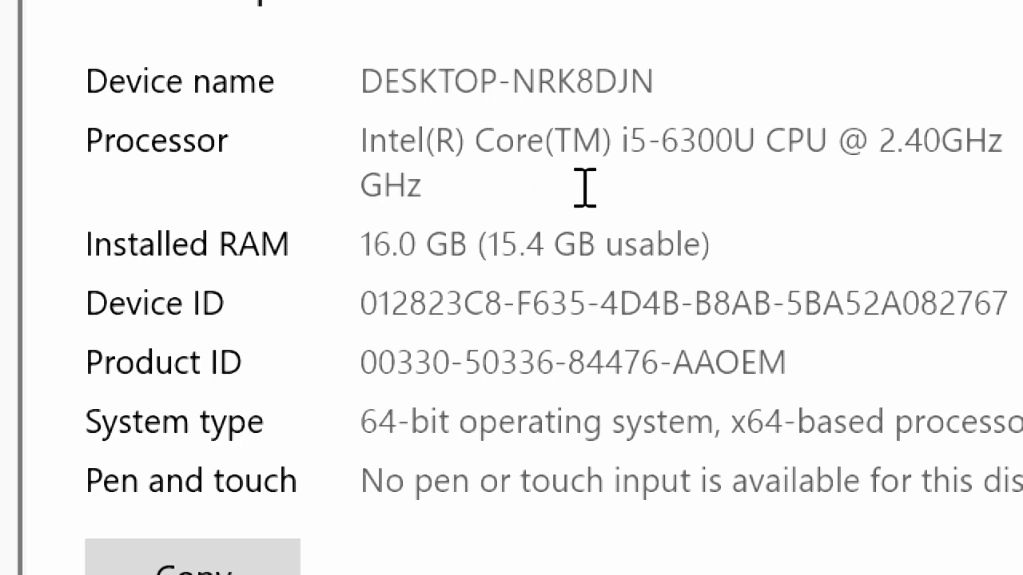
pyautogui.moveTo(595, 188)
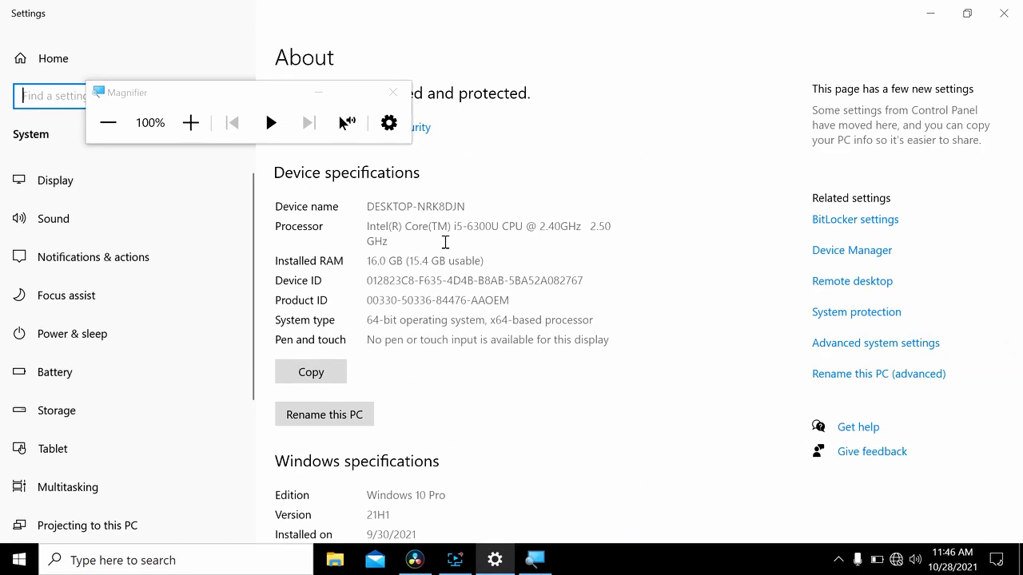
pyautogui.moveTo(393, 93)
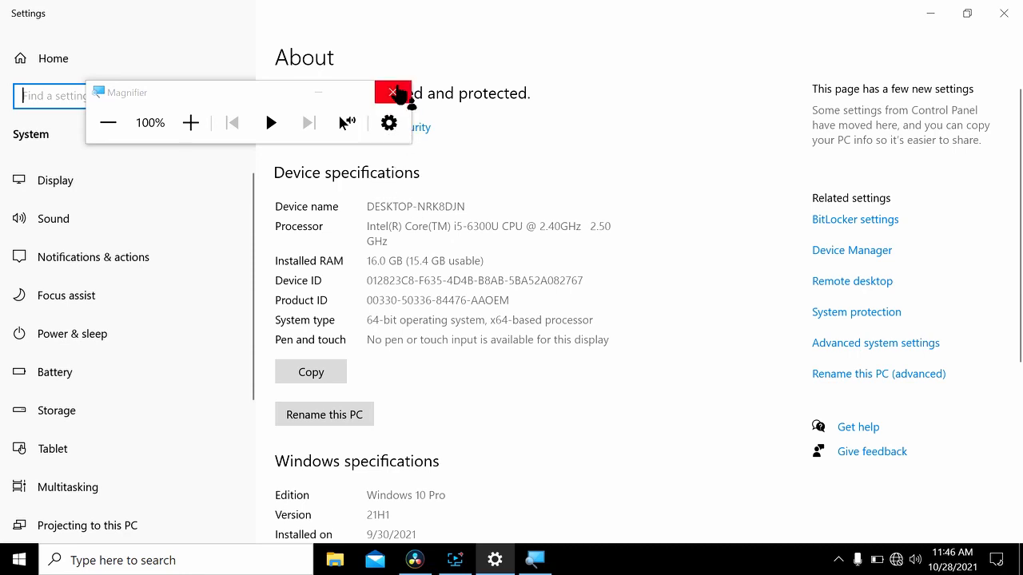
# Step: Close the Magnifier toolbar and the Settings window to return to the desktop
pyautogui.click(393, 92)
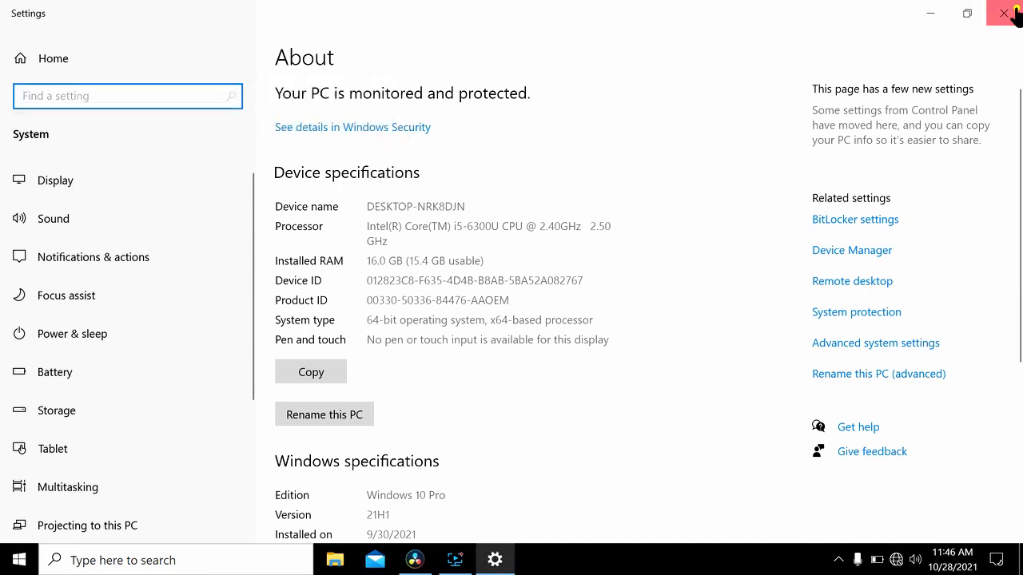
pyautogui.click(1015, 14)
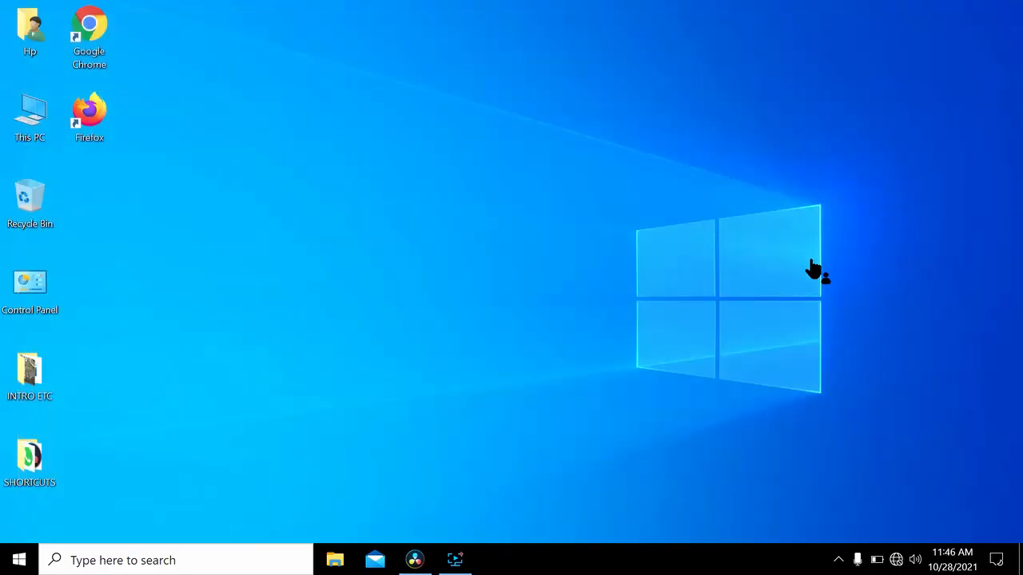